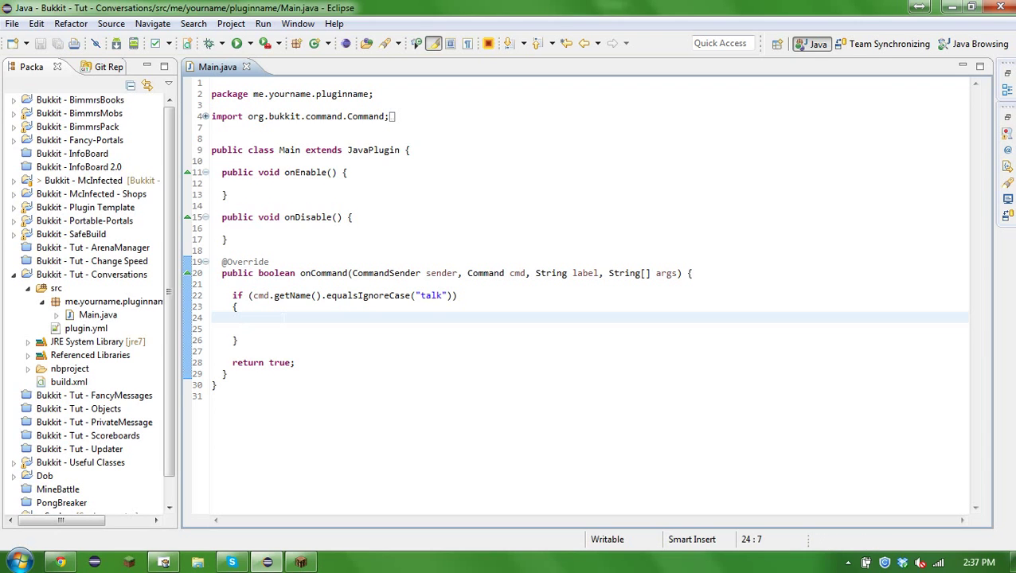
# Place the cursor on the empty line inside the talk command's if block.
pyautogui.click(242, 317)
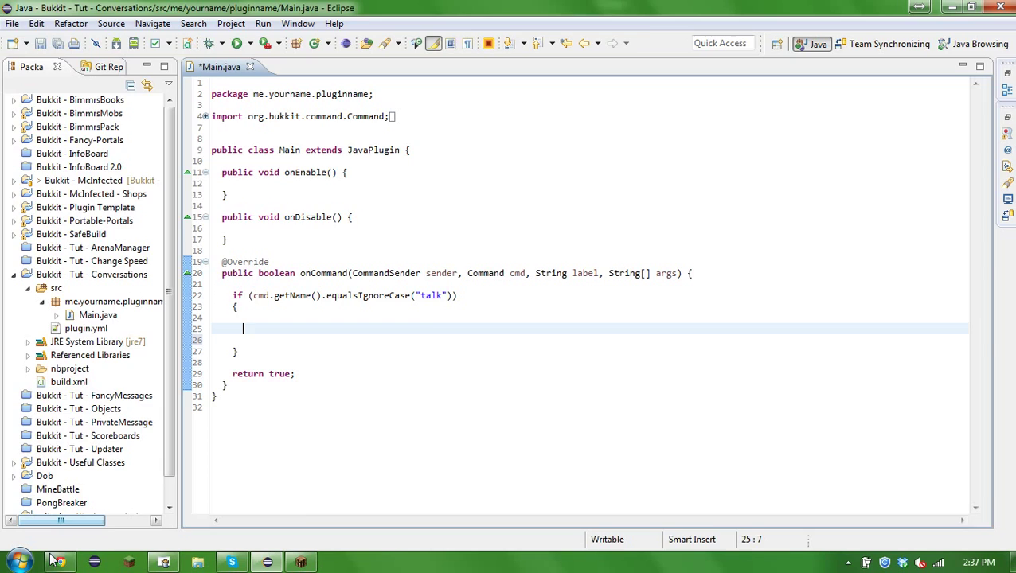
pyautogui.click(60, 562)
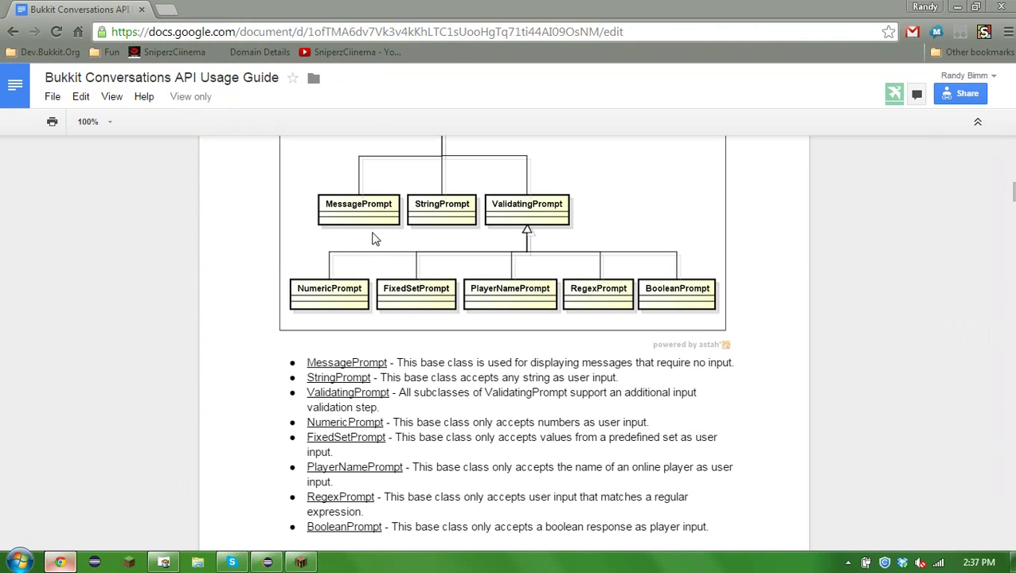
pyautogui.moveTo(437, 215)
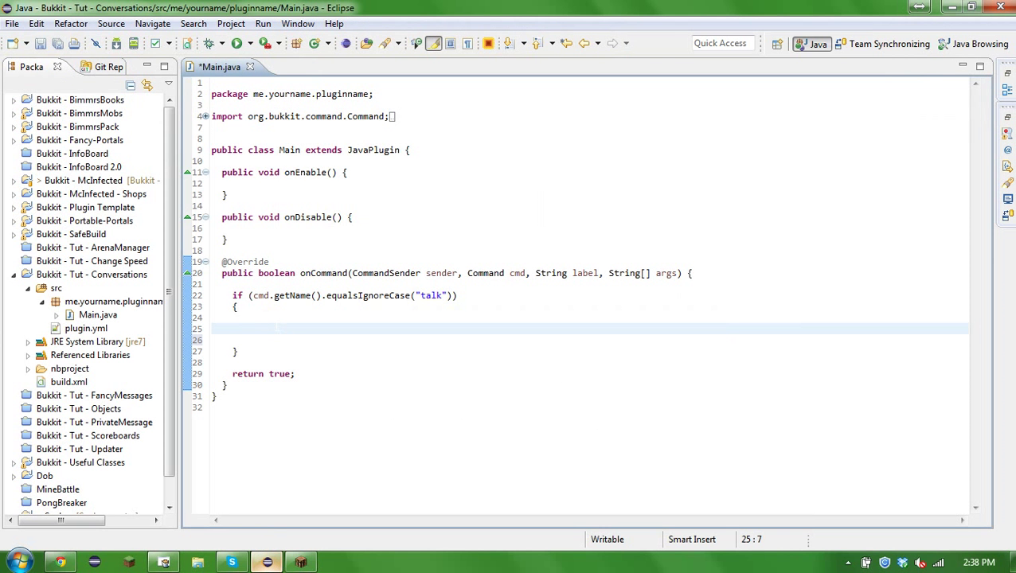
# Declare ConversationFactory cf = new ConversationFactory(this); using autocomplete for the class name.
pyautogui.write('c')
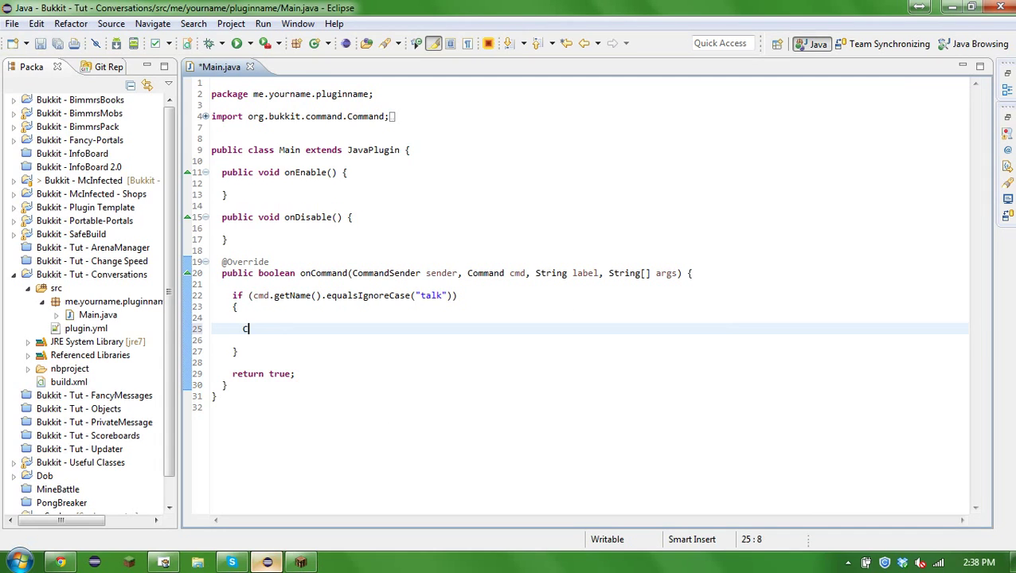
pyautogui.write('onfersa')
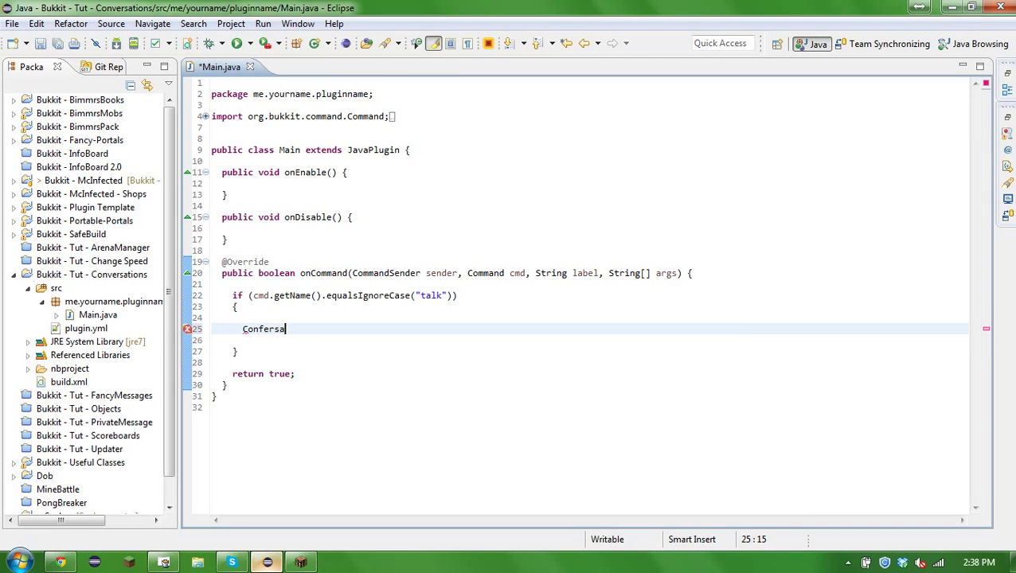
pyautogui.press('BackSpace')
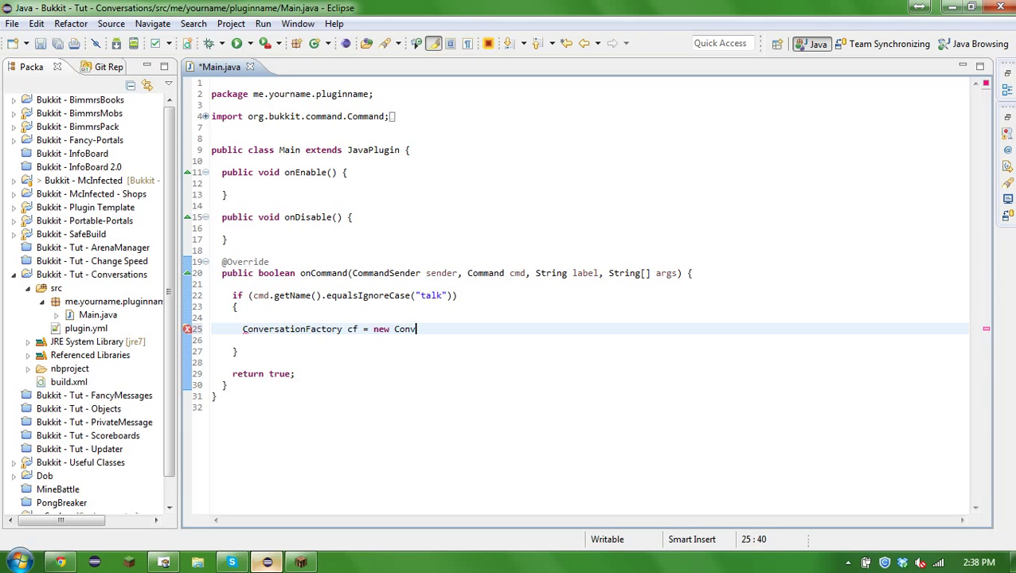
pyautogui.write('ersationFactory(thi')
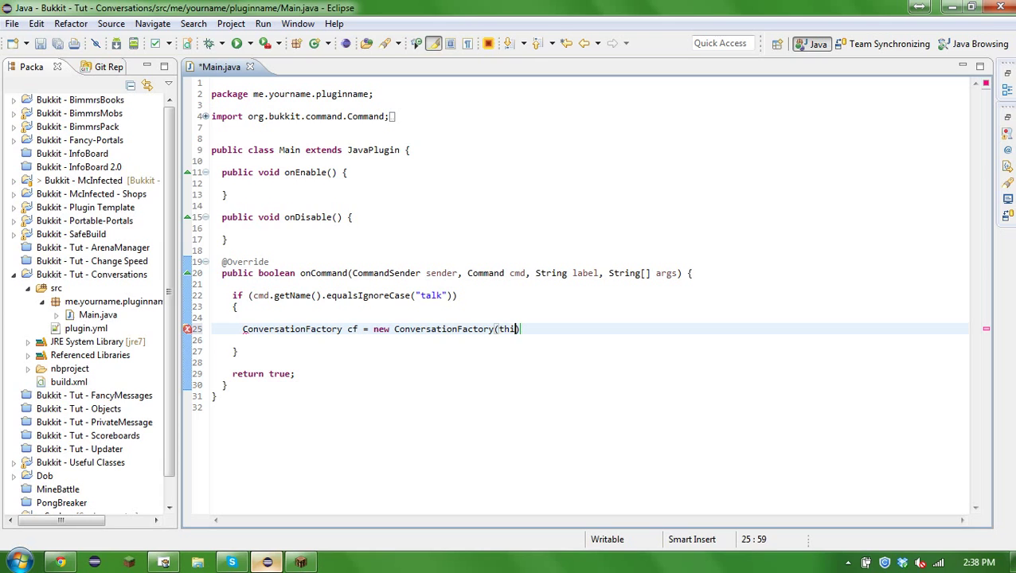
pyautogui.write('s);')
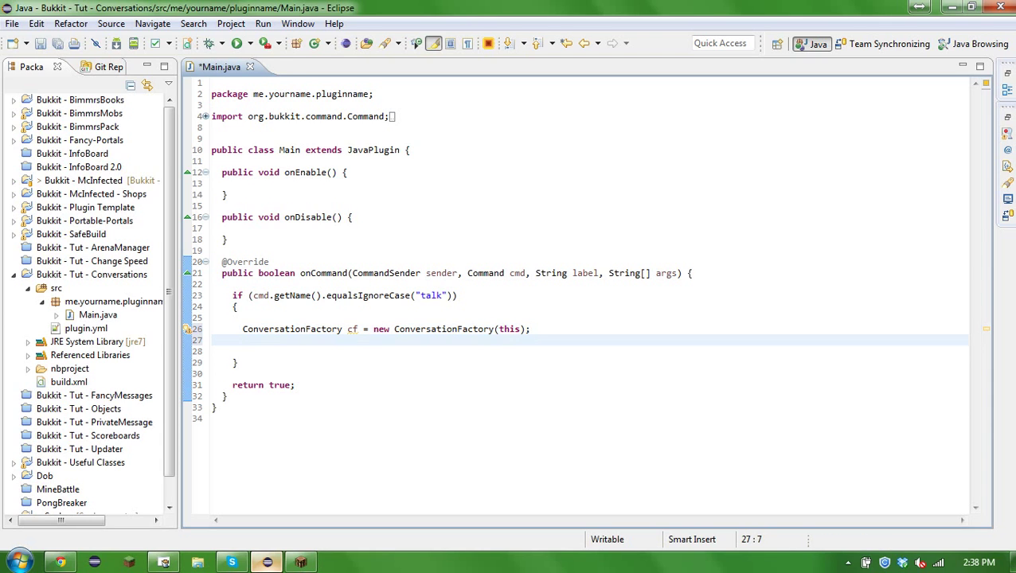
# Build Conversation conv from cf with a null first prompt, local echo true and (Player)sender.
pyautogui.write('Conversation')
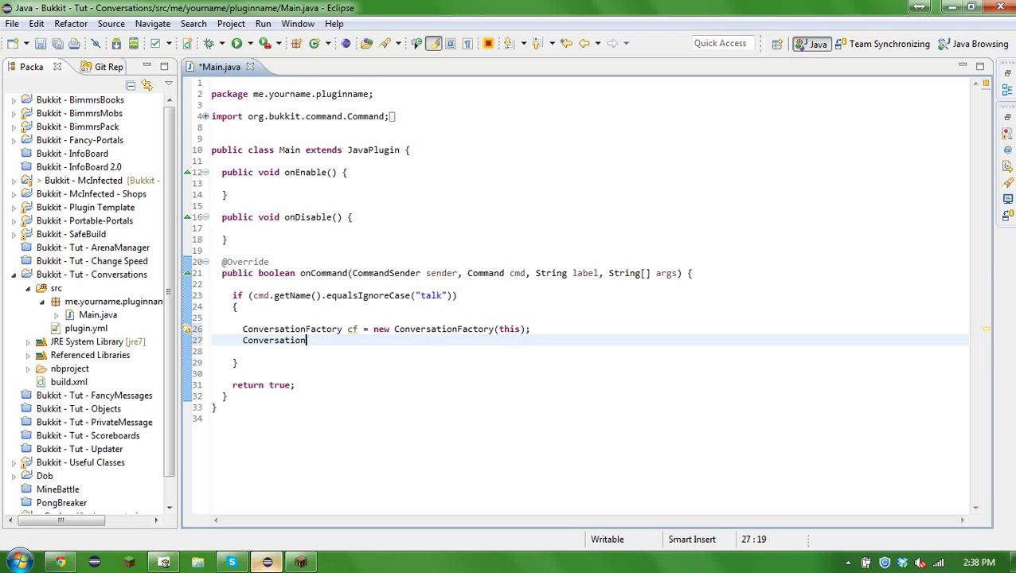
pyautogui.write('conv =')
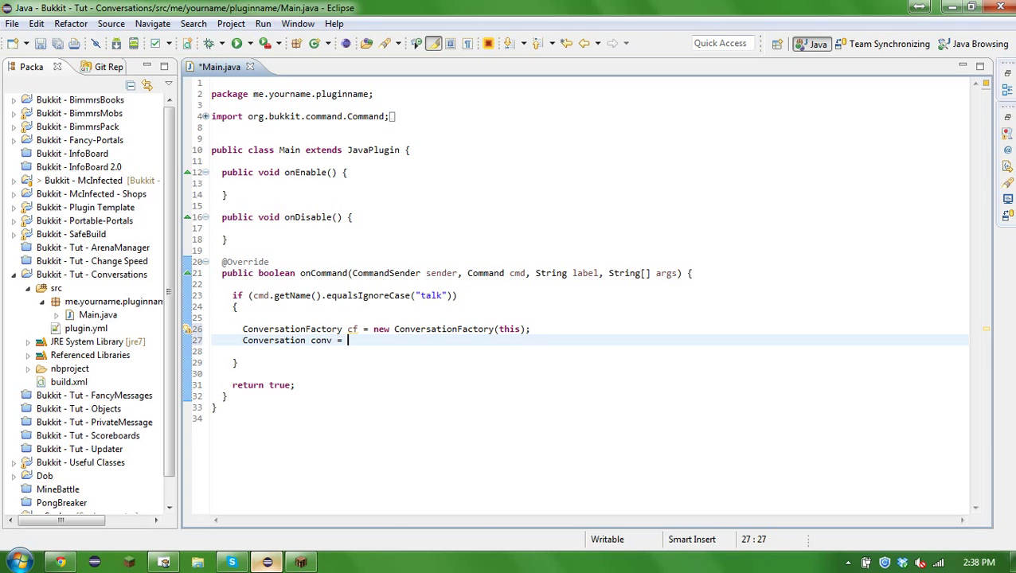
pyautogui.write('cf.withFirstPrompt(null)')
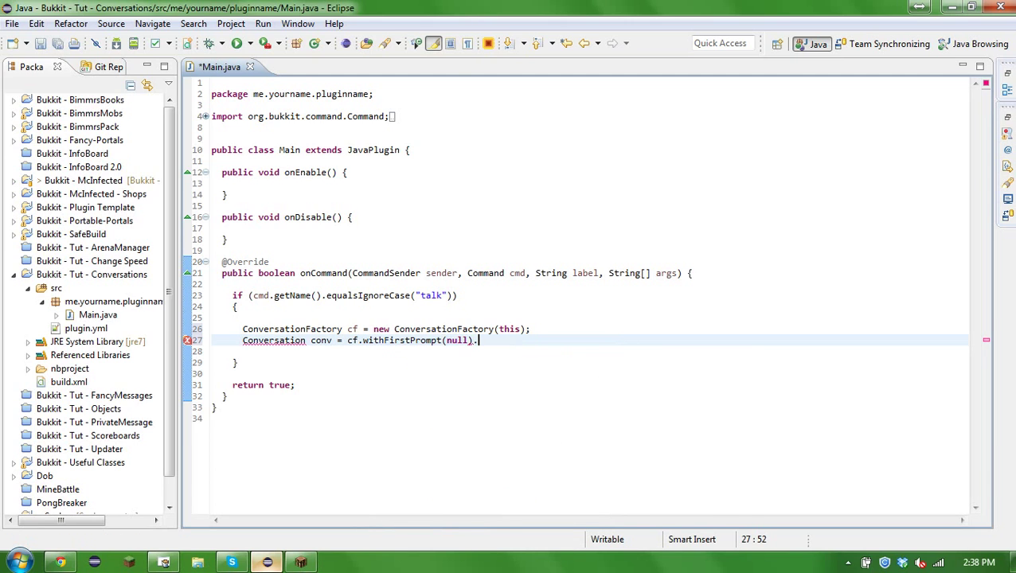
pyautogui.write('.')
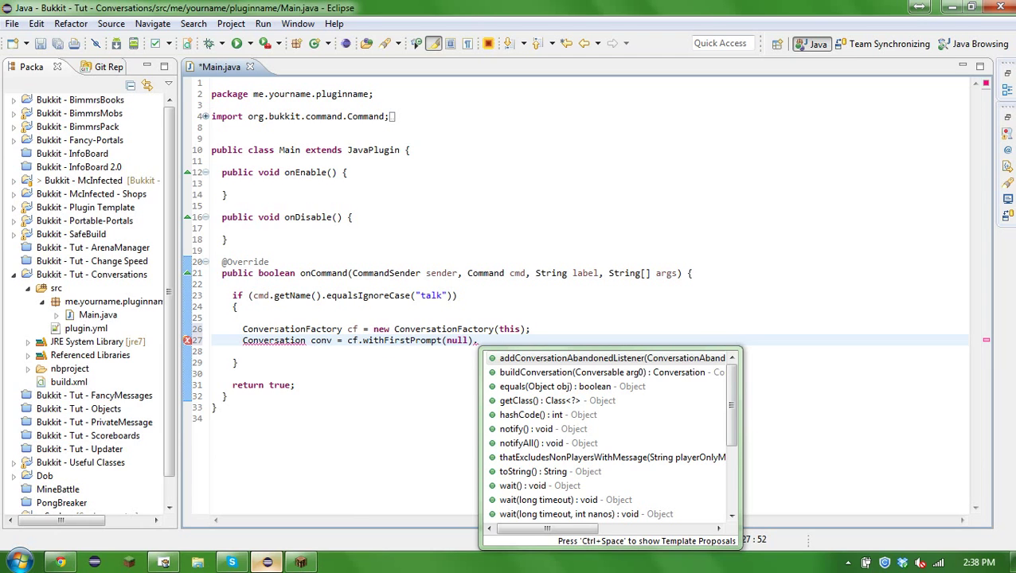
pyautogui.write('withLocalEcho(true)')
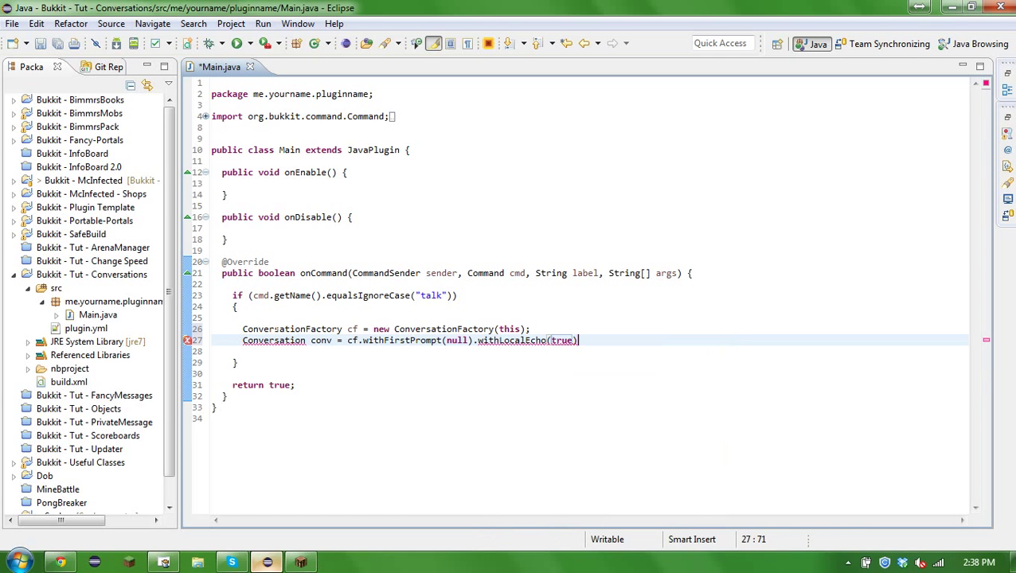
pyautogui.write('.buildConversation()')
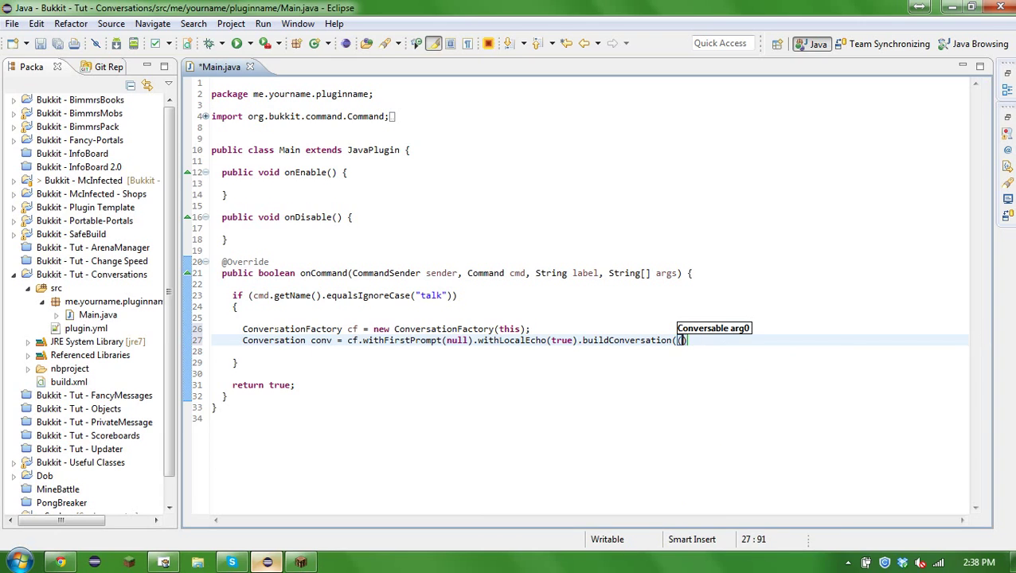
pyautogui.write('(Player)')
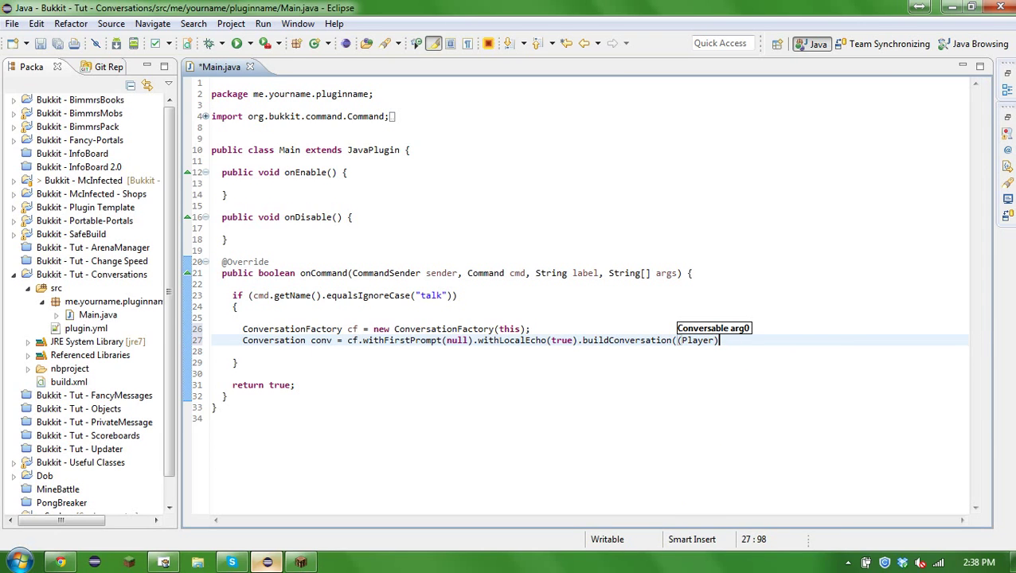
pyautogui.write('sender')
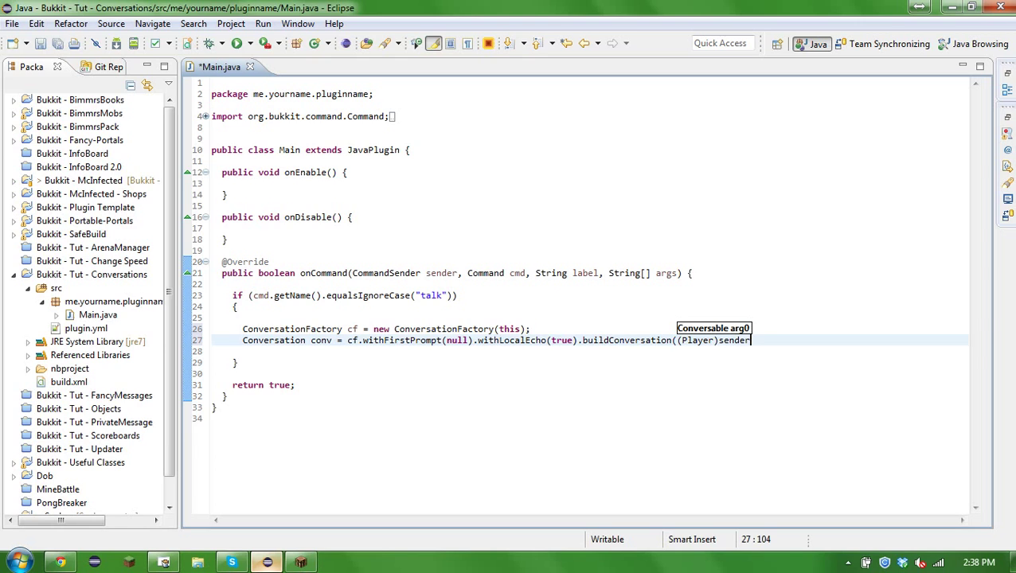
pyautogui.write(');')
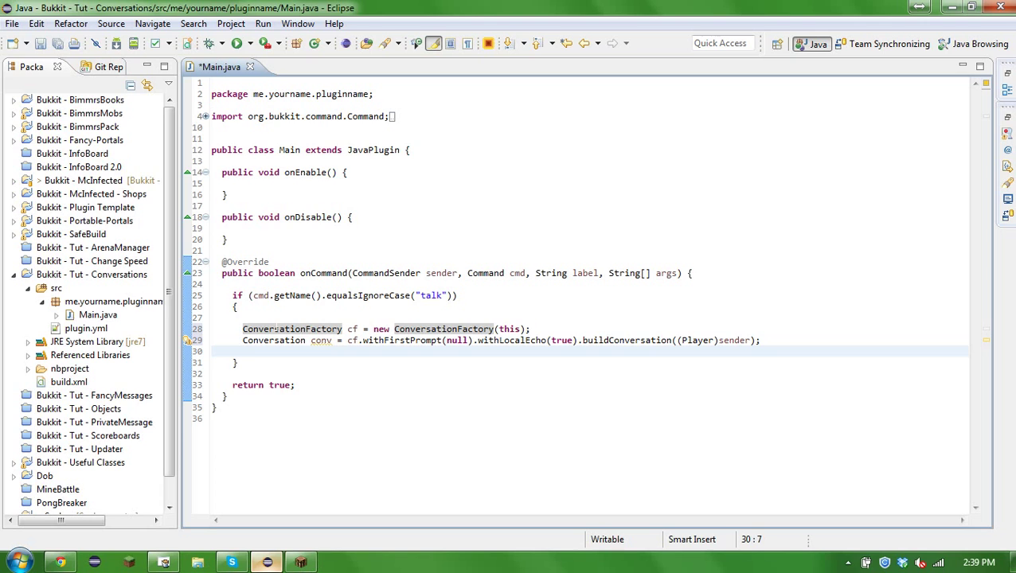
# Start the conversation with conv.begin(); on the next line.
pyautogui.write('conv.begin();')
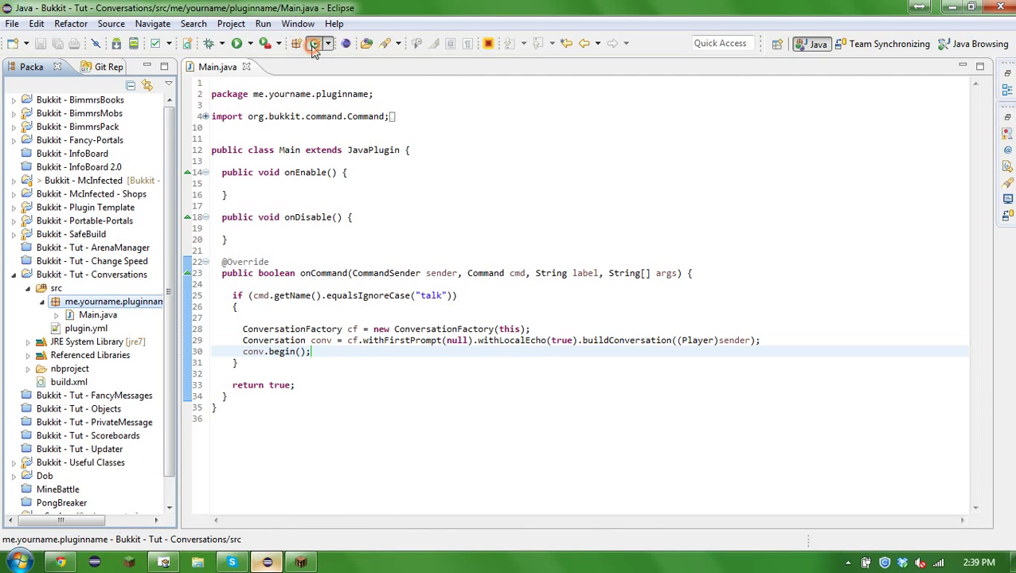
# Create a new ConvPrompt class extending StringPrompt and save it.
pyautogui.write('ConvPrompt')
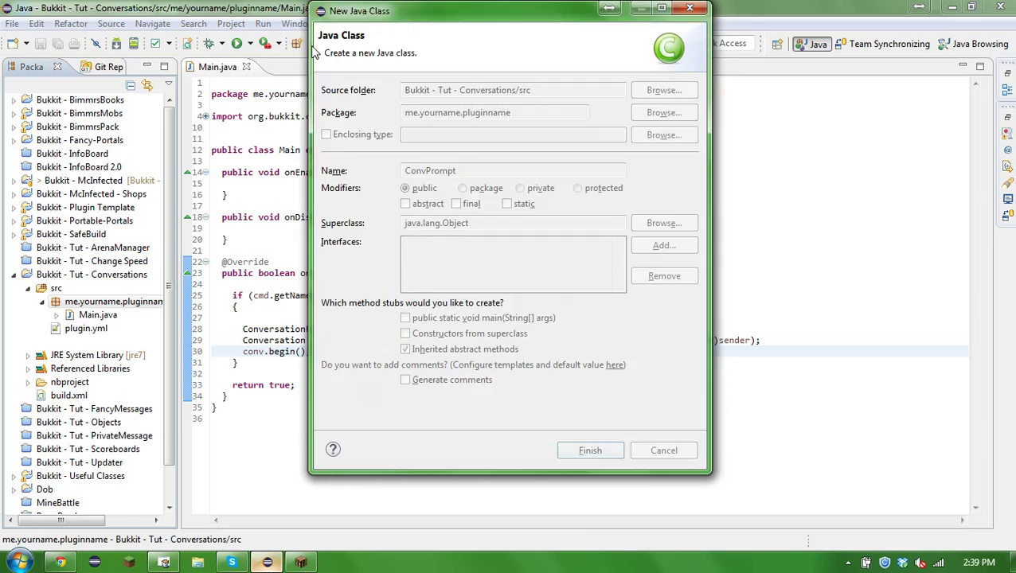
pyautogui.click(589, 449)
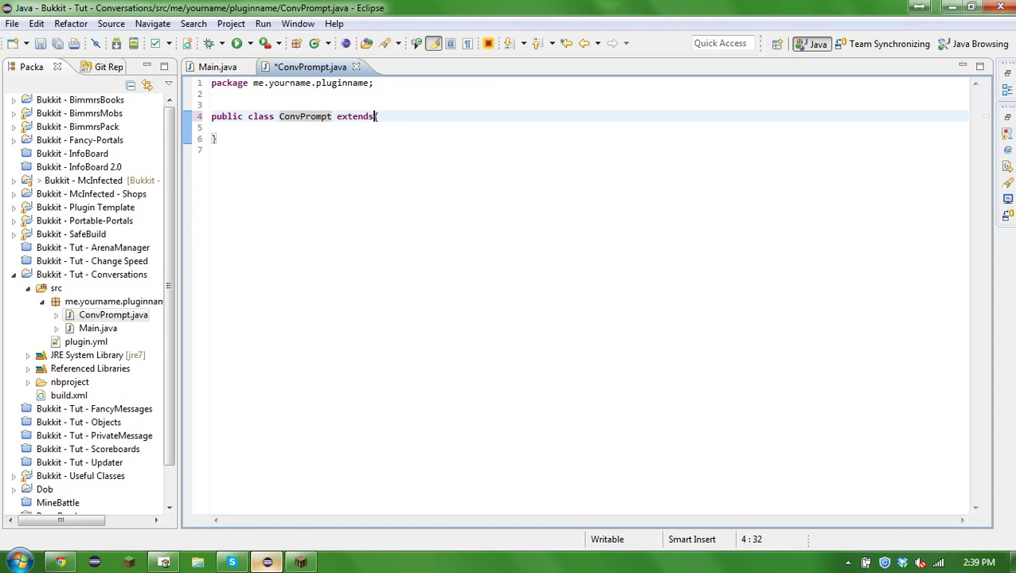
pyautogui.write('StringPrompt')
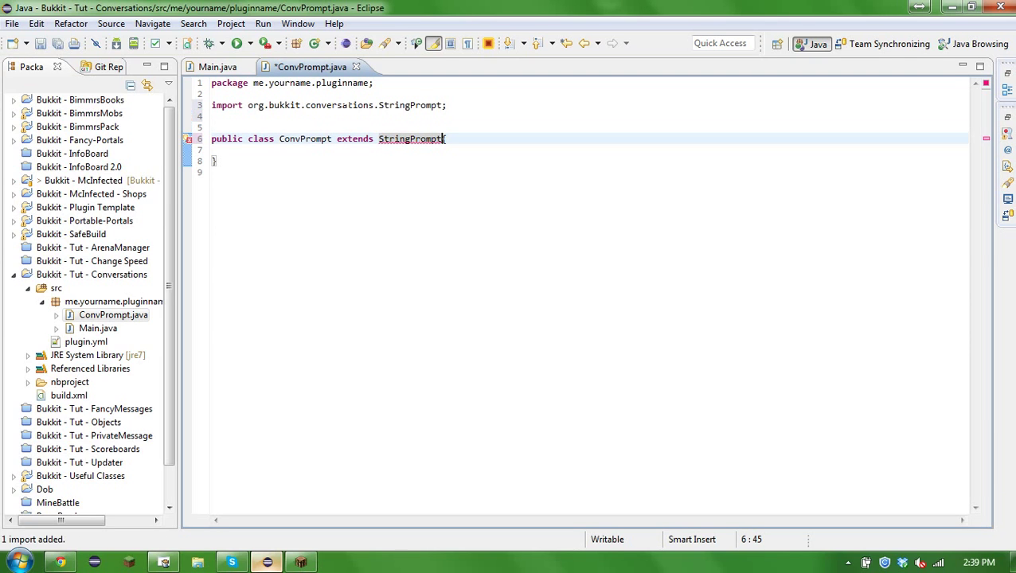
pyautogui.press('ctrl+s')
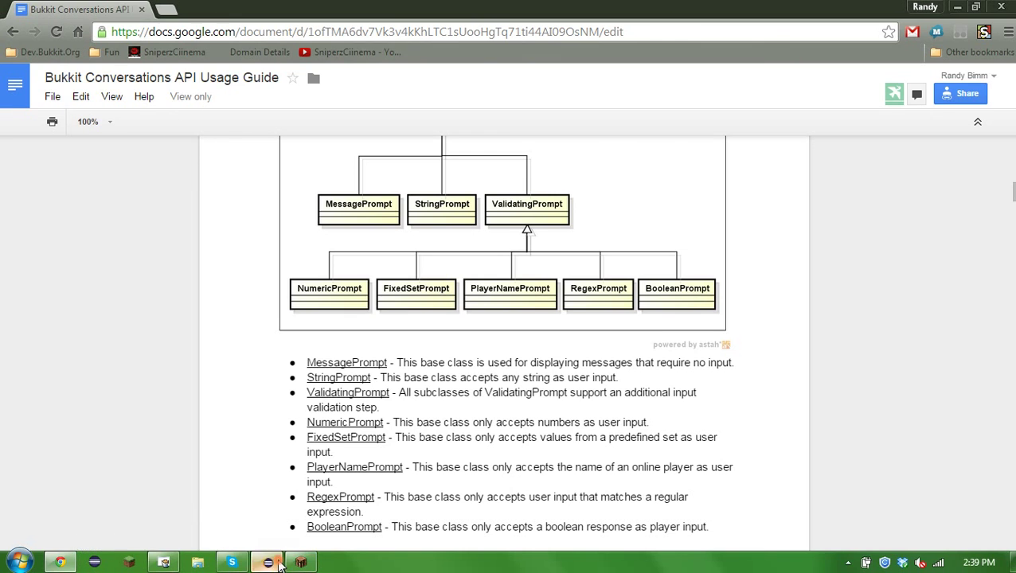
# Add the unimplemented acceptInput and getPromptText stubs and remove their TODO comments.
pyautogui.click(268, 562)
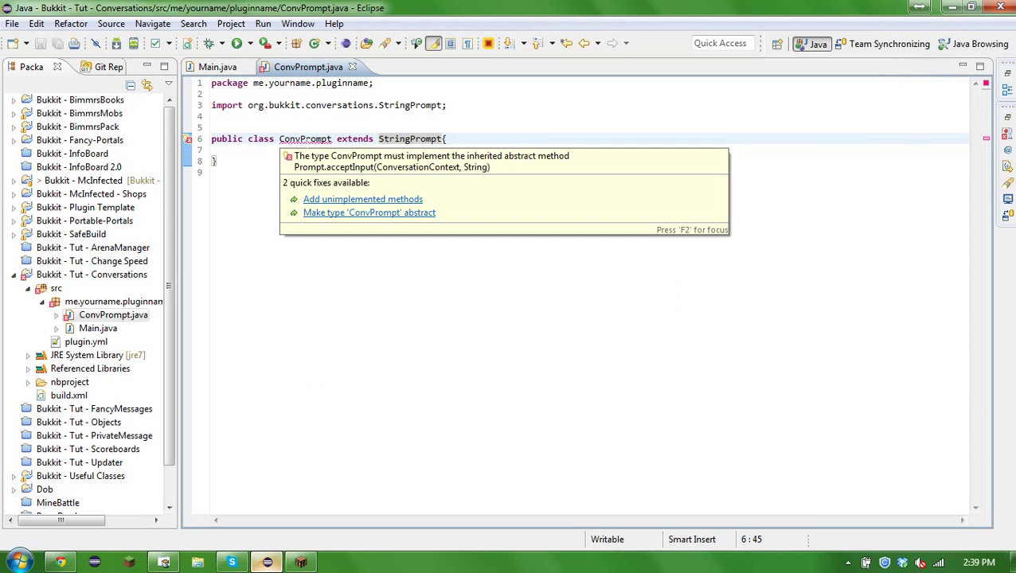
pyautogui.click(363, 199)
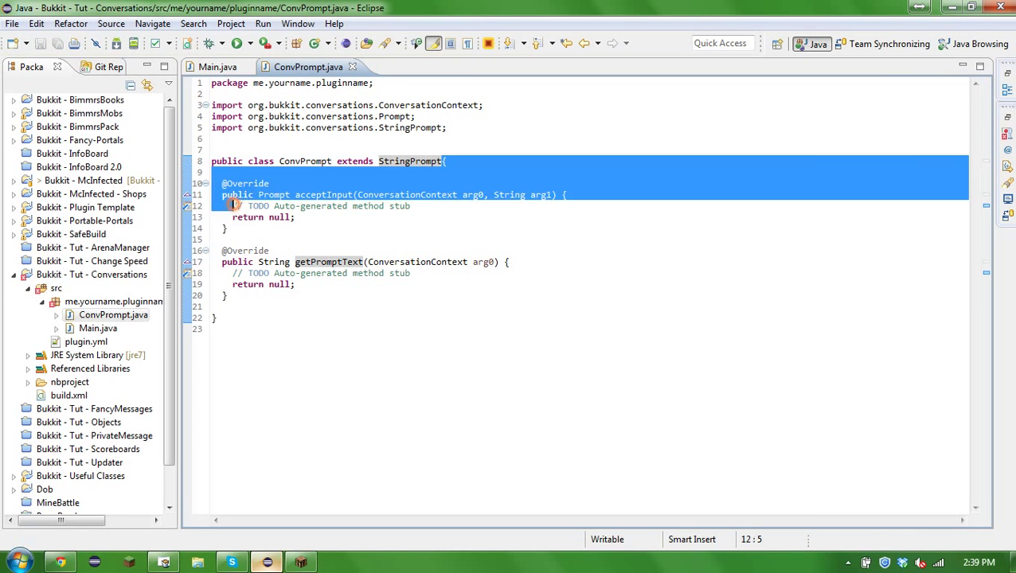
pyautogui.click(411, 205)
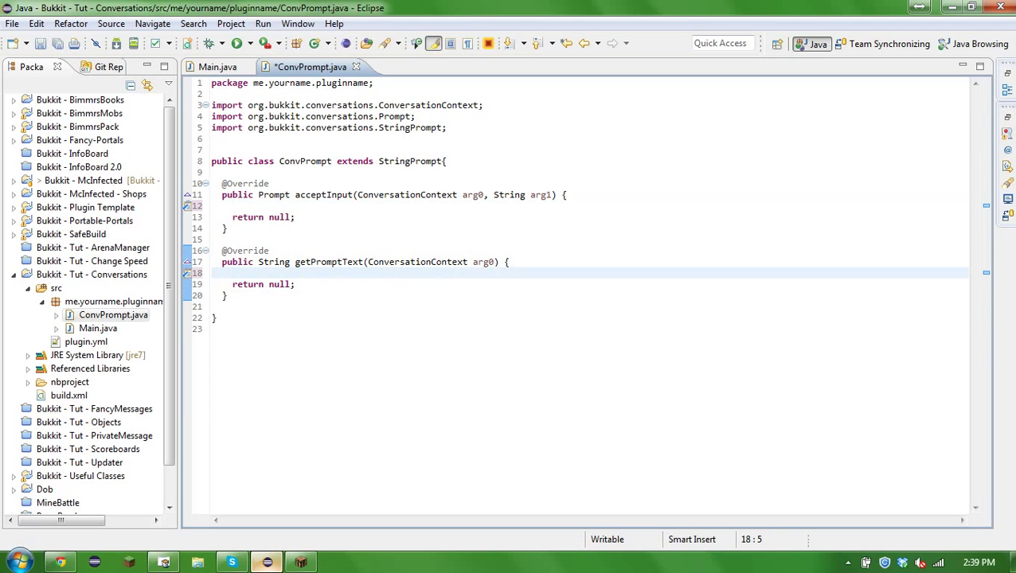
pyautogui.doubleClick(473, 194)
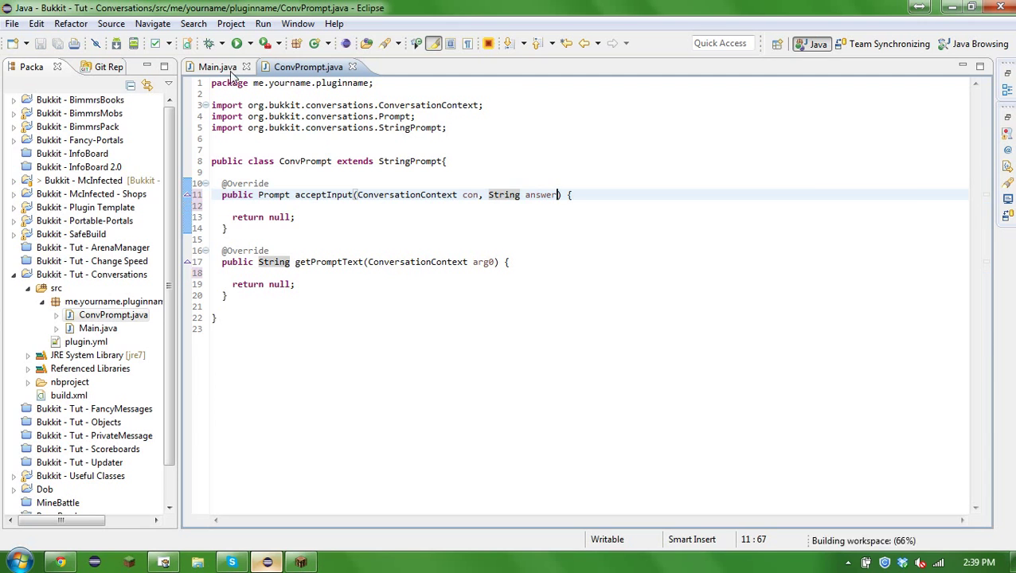
# In Main.java, give withFirstPrompt a new ConvPrompt() instance instead of null.
pyautogui.click(217, 67)
pyautogui.write('Conversation conv = cf.withFirstPrompt(new ConvPrompt')
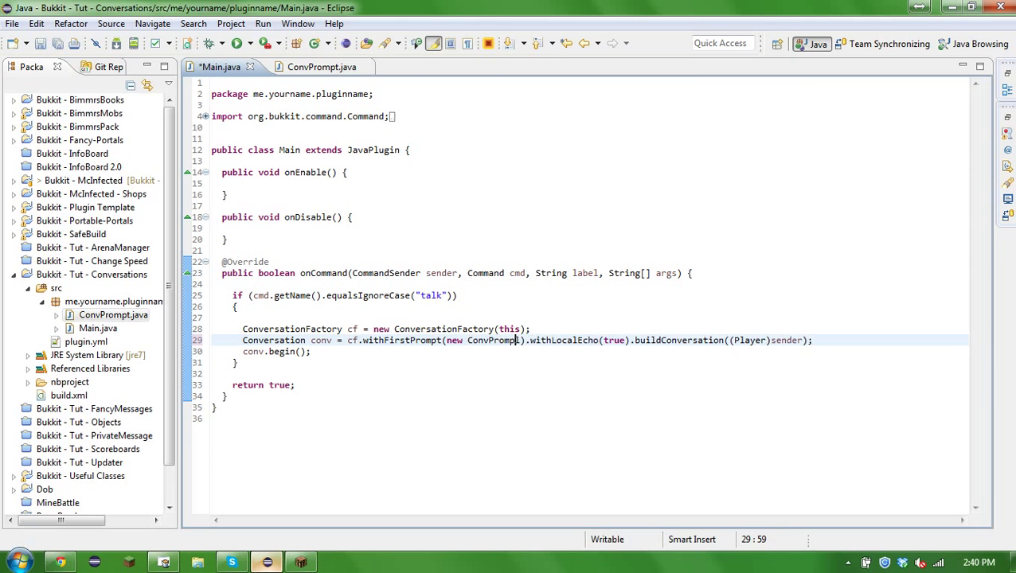
pyautogui.write('()')
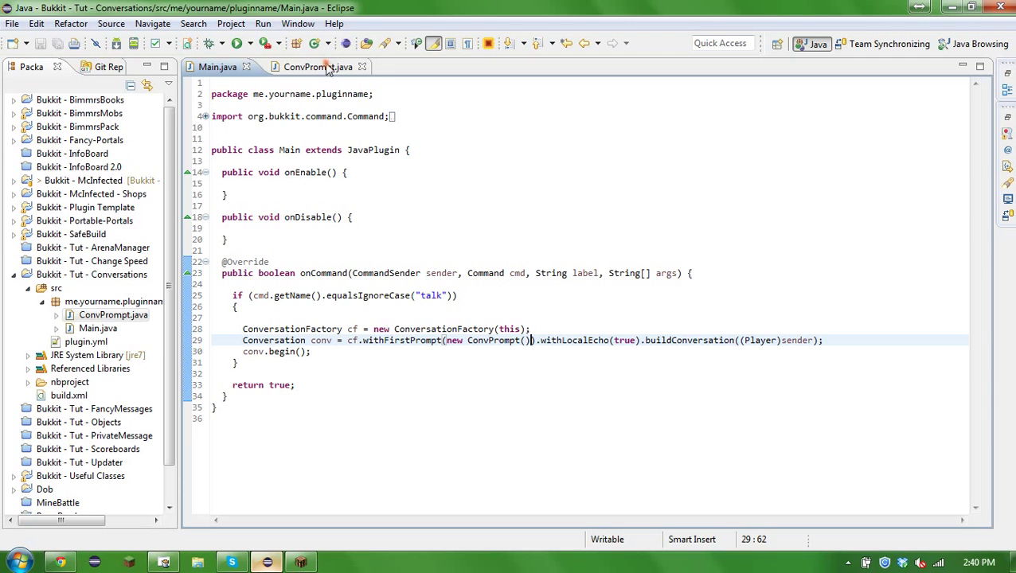
# In ConvPrompt.java, replace getPromptText's null with the string "What is favorite color?".
pyautogui.click(309, 67)
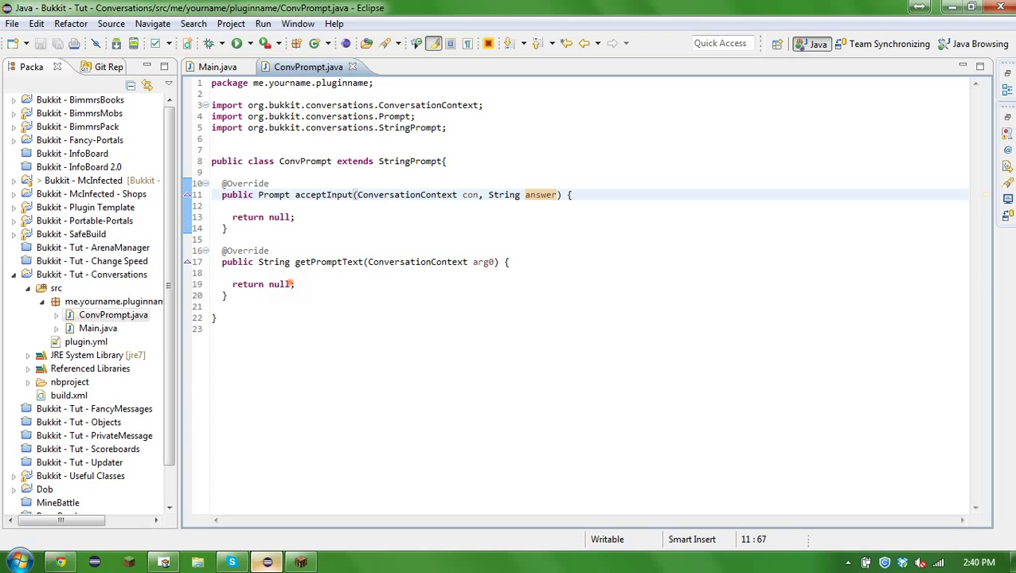
pyautogui.click(292, 284)
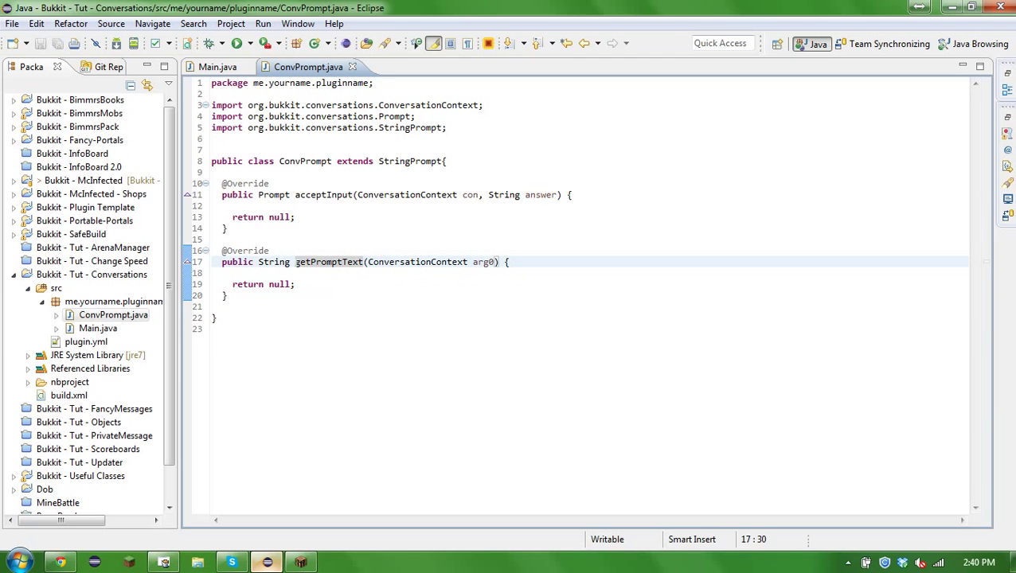
pyautogui.click(292, 284)
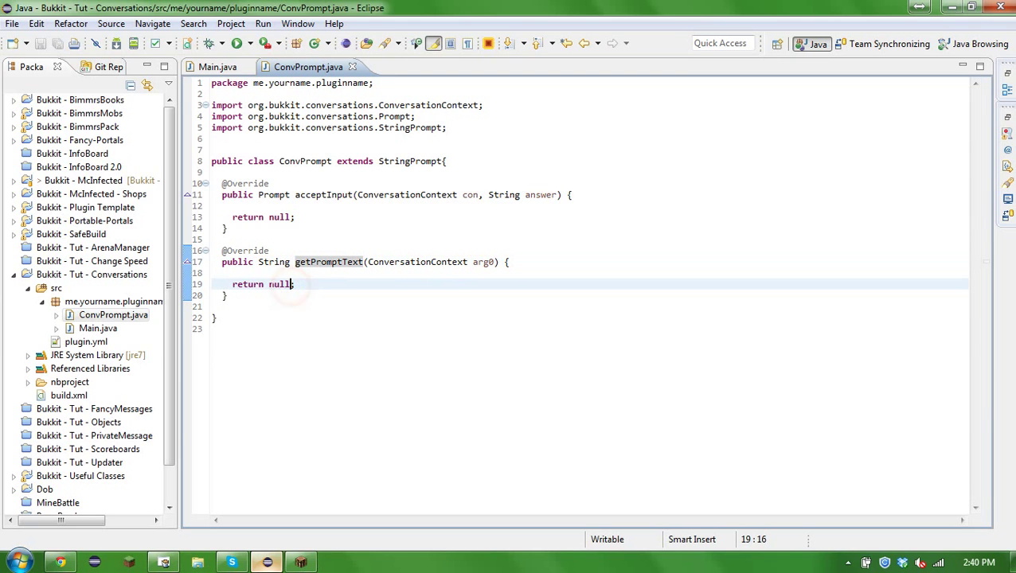
pyautogui.doubleClick(280, 283)
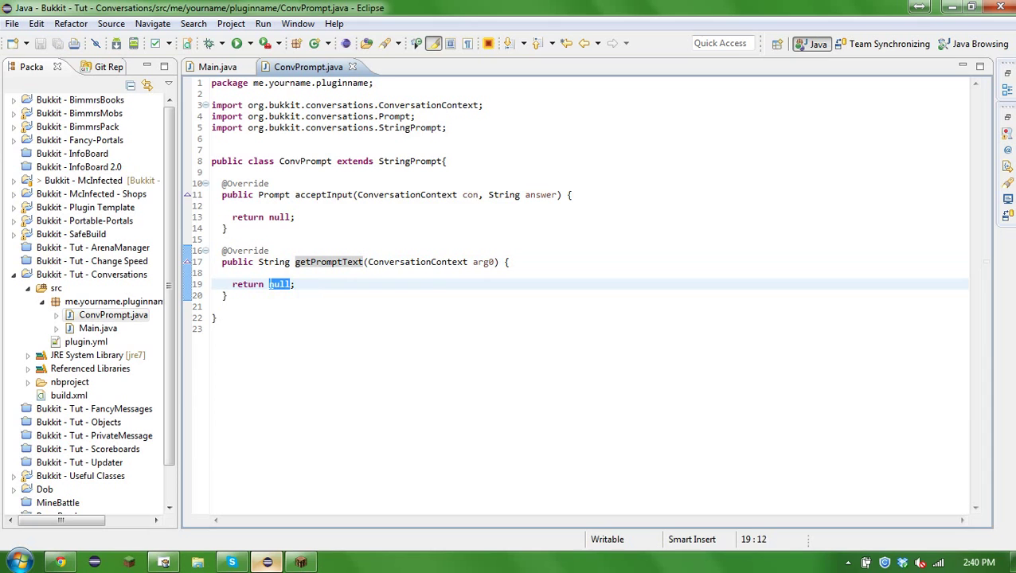
pyautogui.write('"')
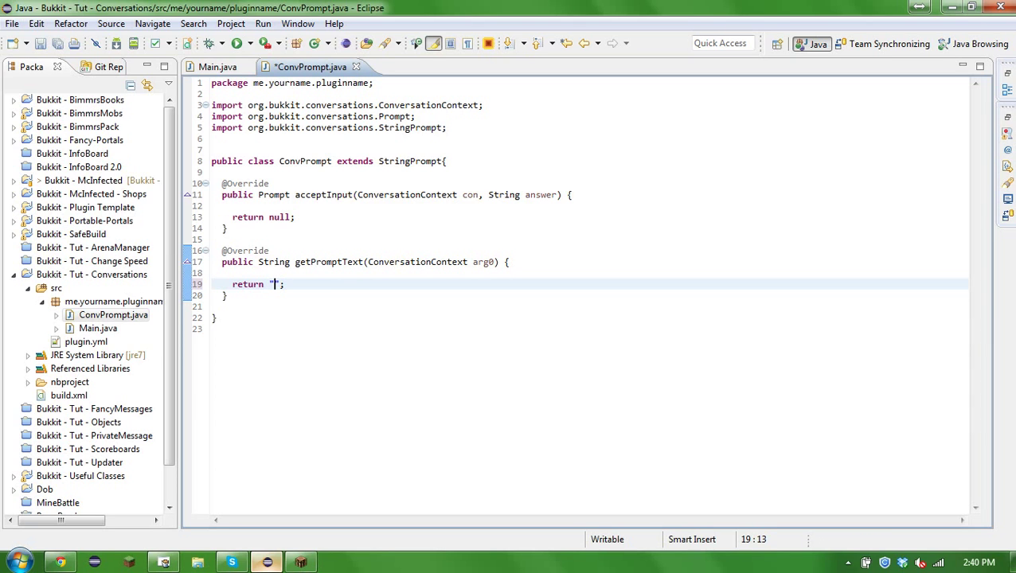
pyautogui.write('What is')
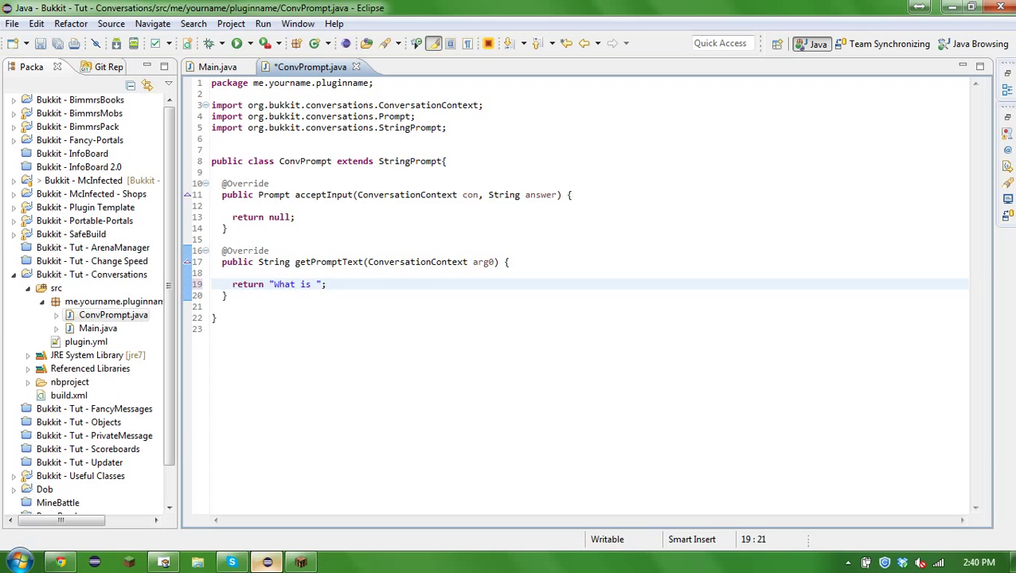
pyautogui.write('favorite c')
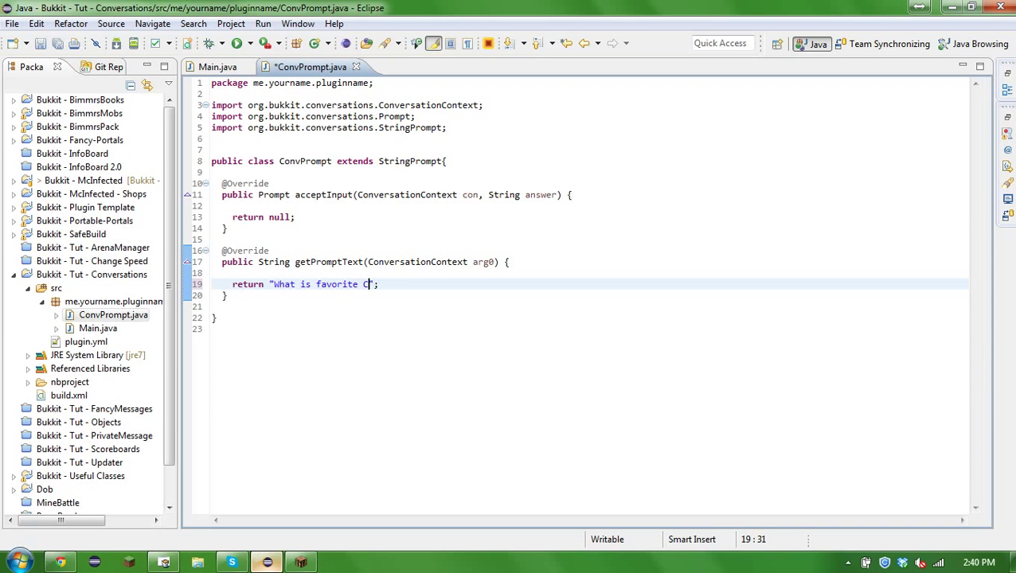
pyautogui.write('olor?')
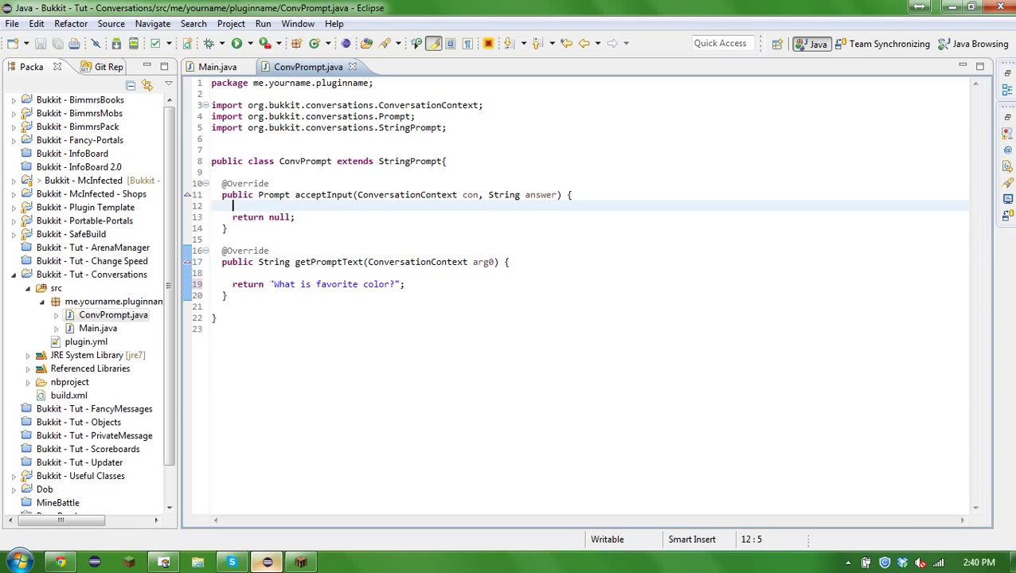
# In acceptInput, send the player "Cool! I like "+answer+" too!" via con.getForWhom().sendRawMessage.
pyautogui.write('con.')
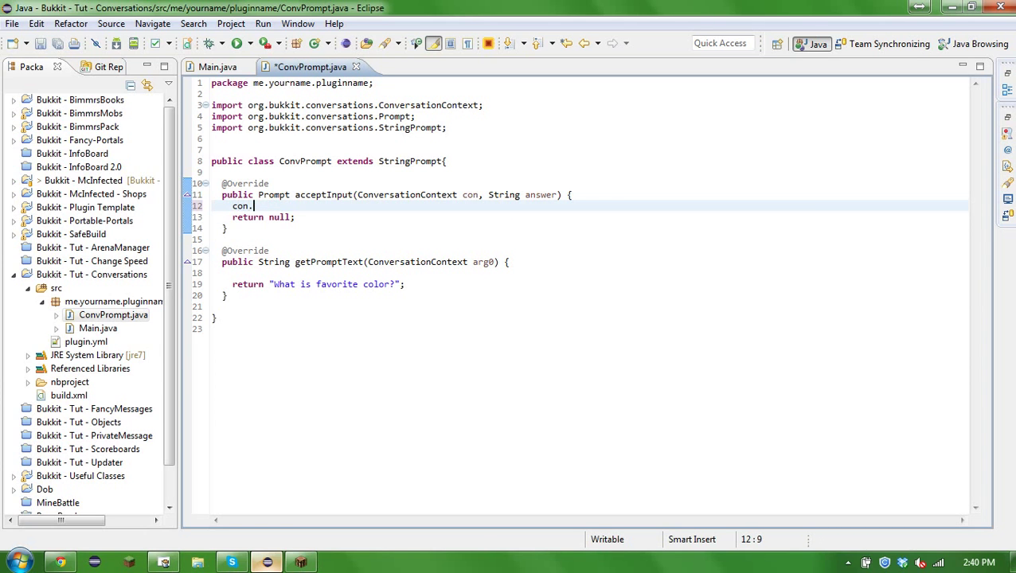
pyautogui.write('.')
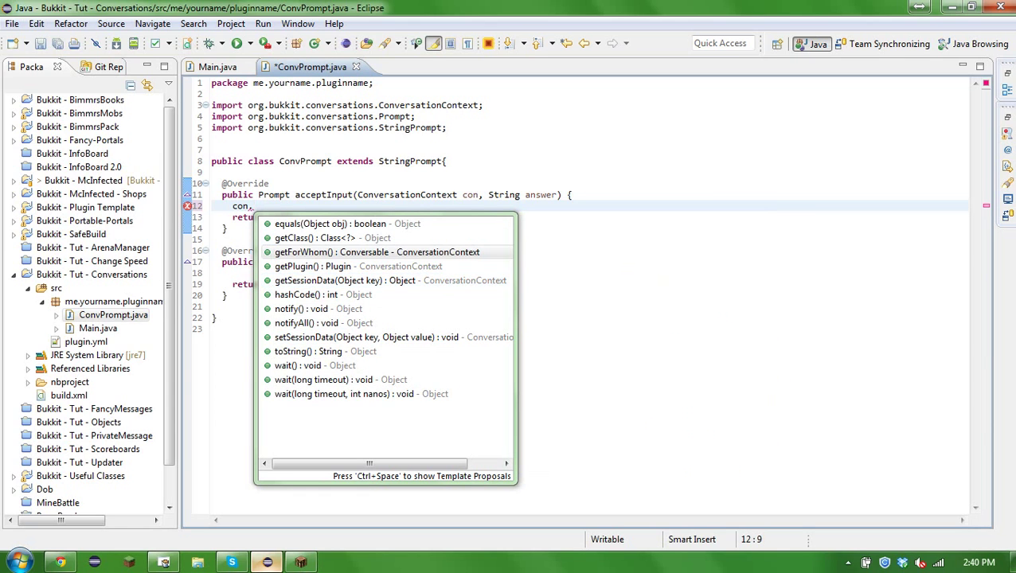
pyautogui.moveTo(331, 239)
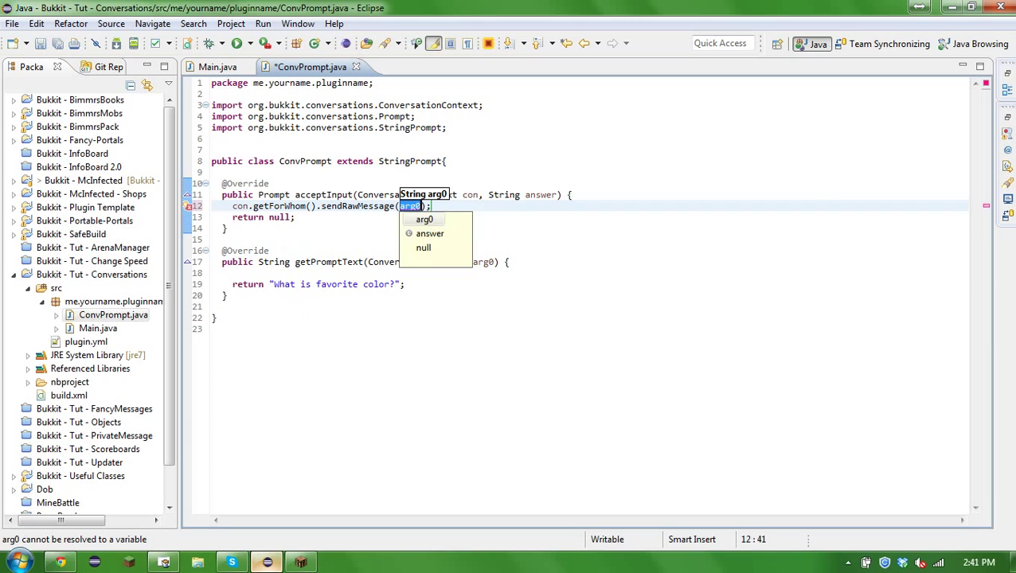
pyautogui.write('"Cool"')
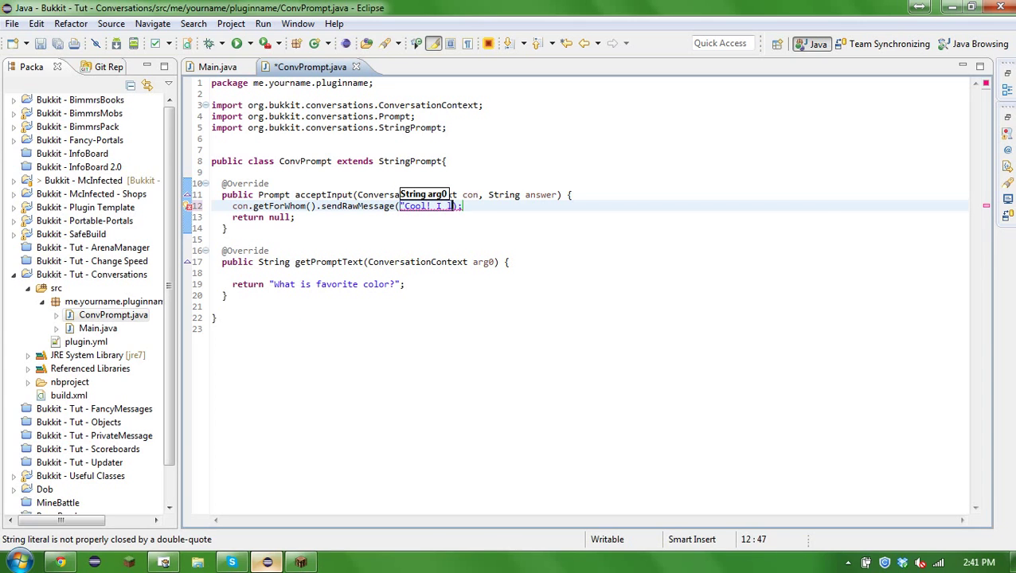
pyautogui.write('like')
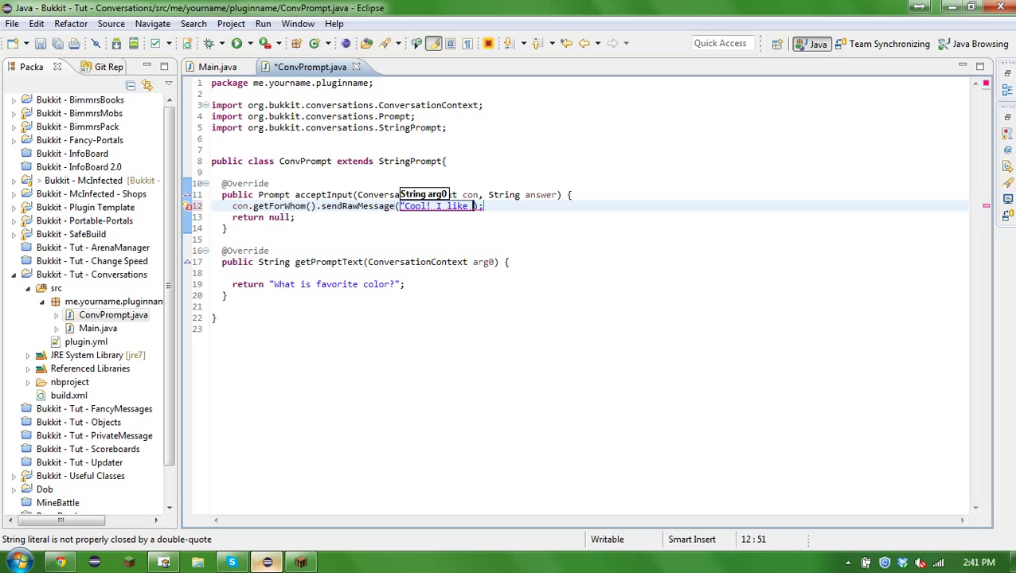
pyautogui.write('+answer')
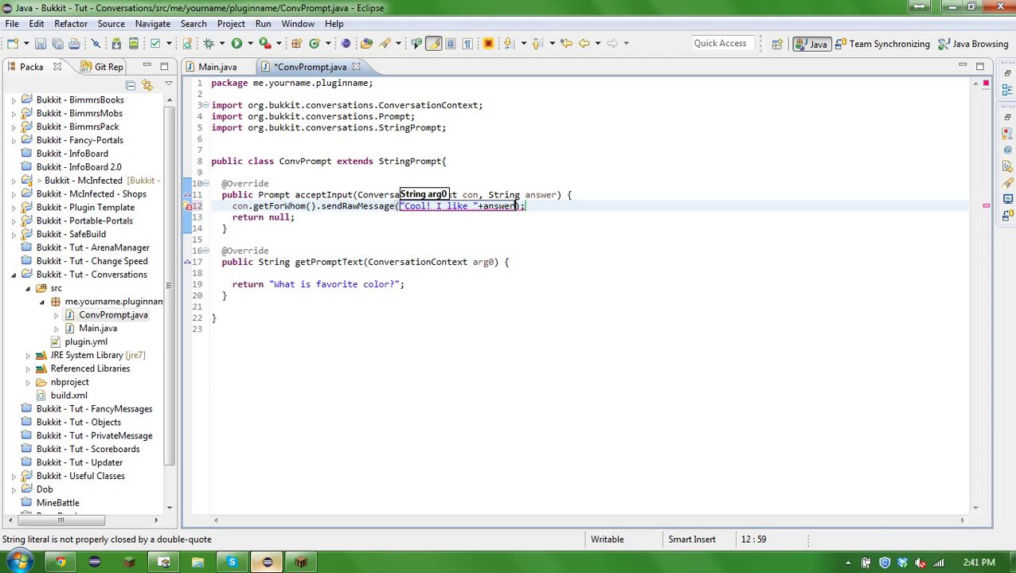
pyautogui.write('+" too!"')
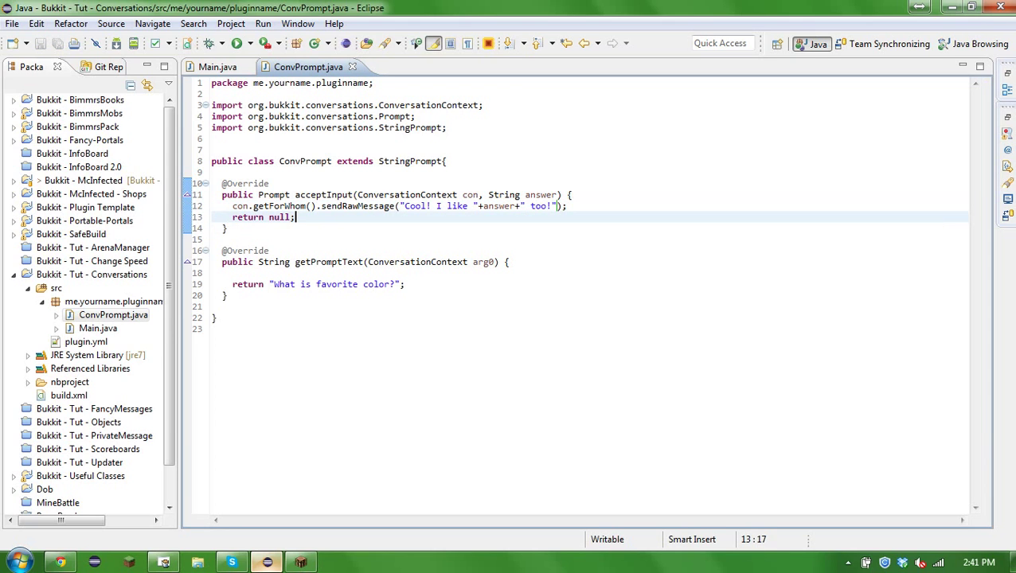
# Note acceptInput's null return, save ConvPrompt.java and see the color question in Minecraft.
pyautogui.doubleClick(280, 217)
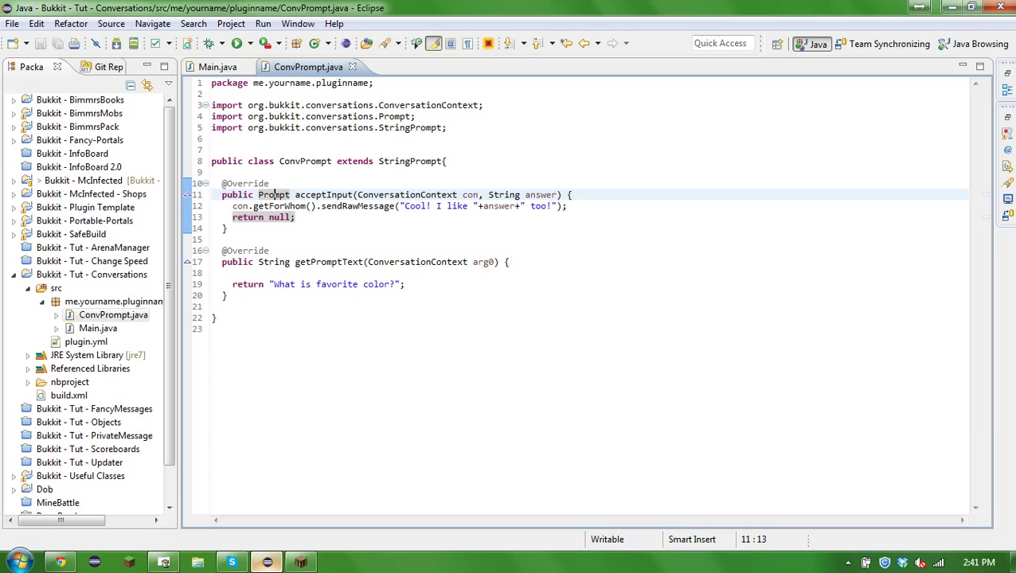
pyautogui.click(262, 205)
pyautogui.write('Blue')
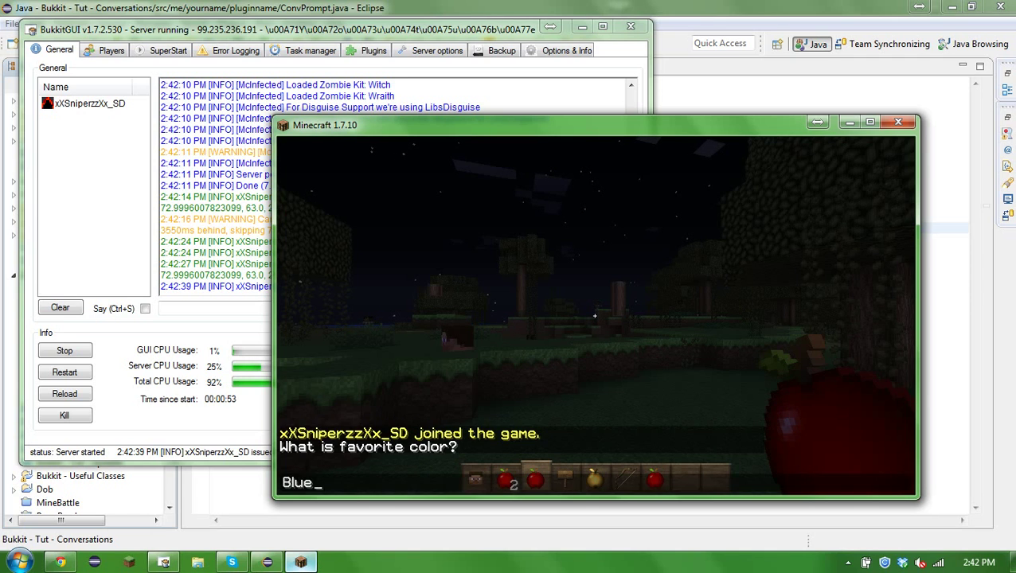
# Answer Blue in Minecraft chat and receive "Cool! I like Blue too!".
pyautogui.press('enter')
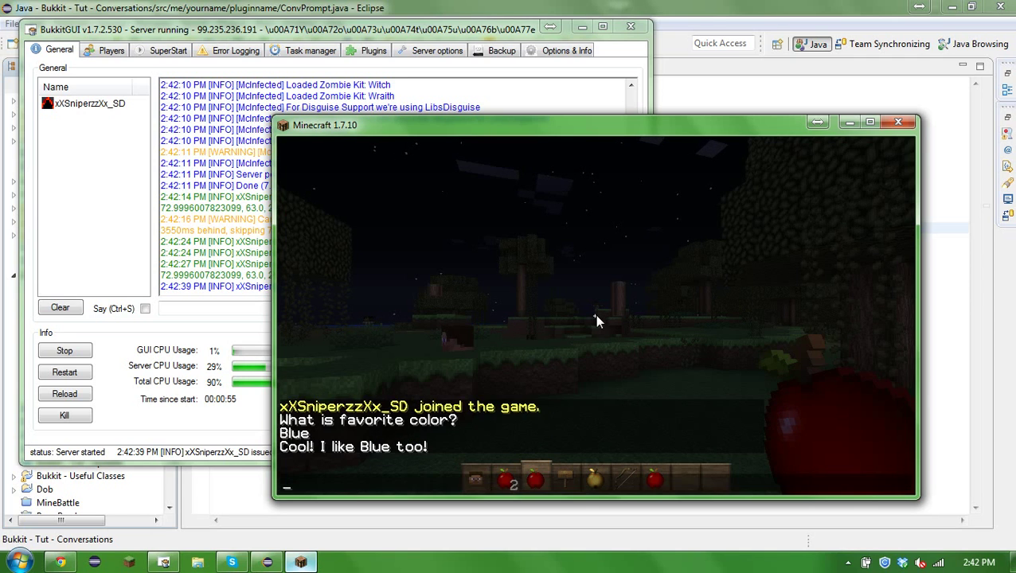
pyautogui.moveTo(513, 198)
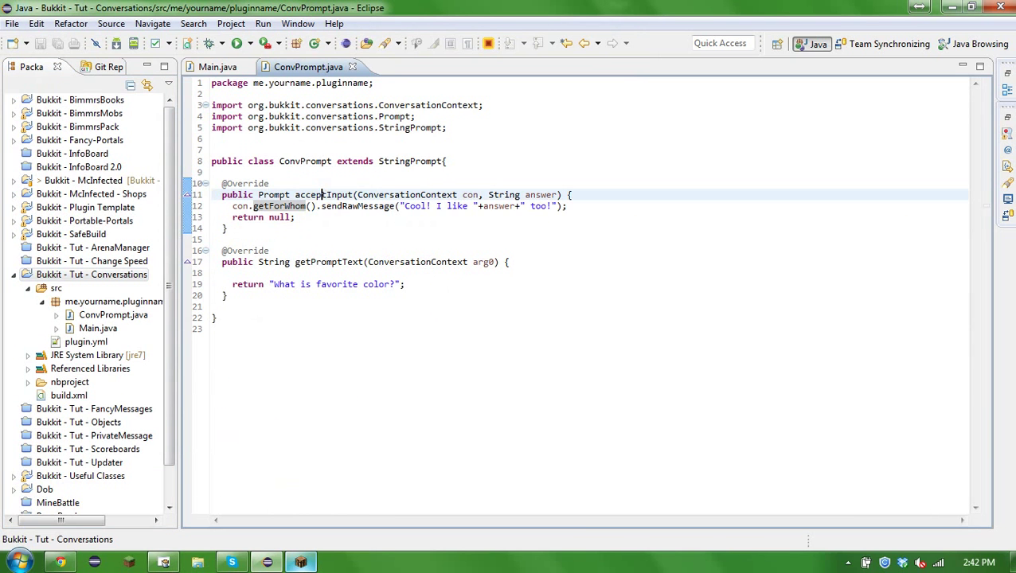
pyautogui.click(217, 66)
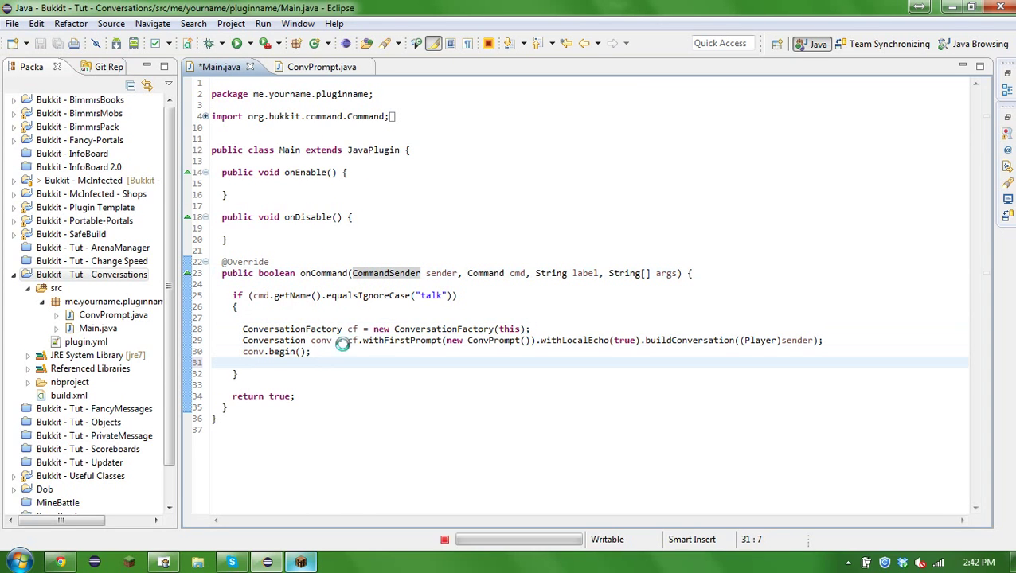
pyautogui.press('ctrl+s')
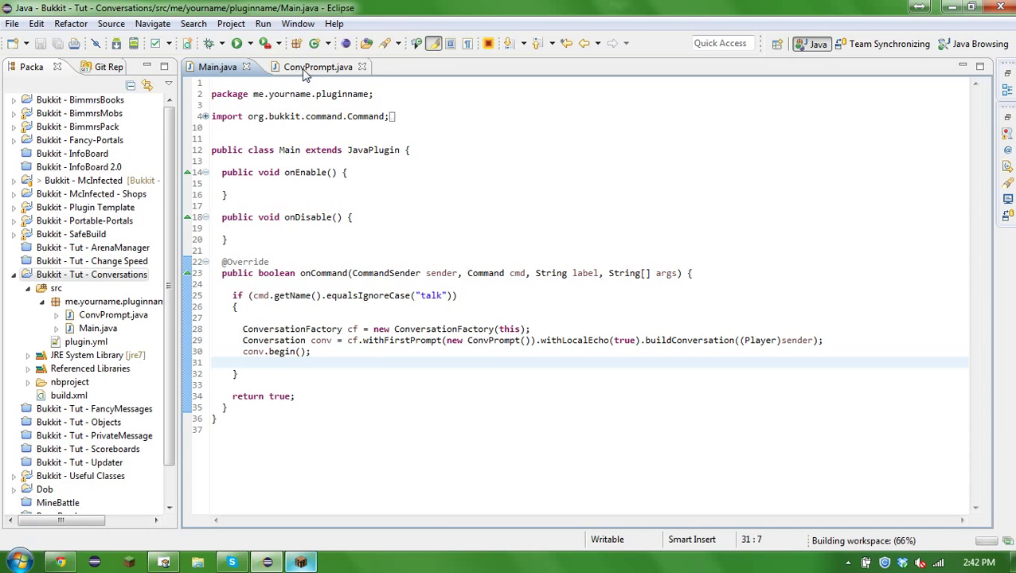
pyautogui.click(317, 67)
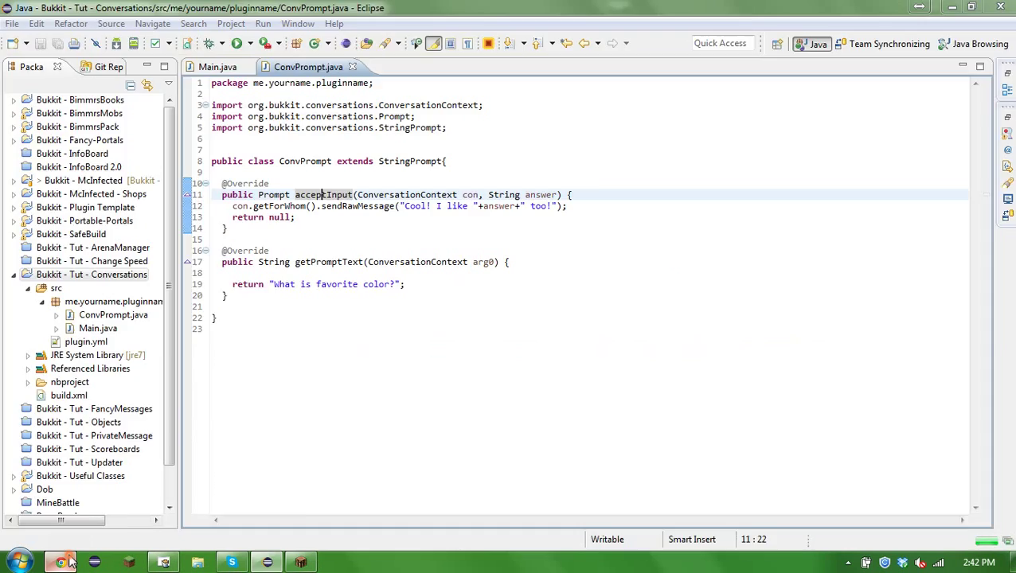